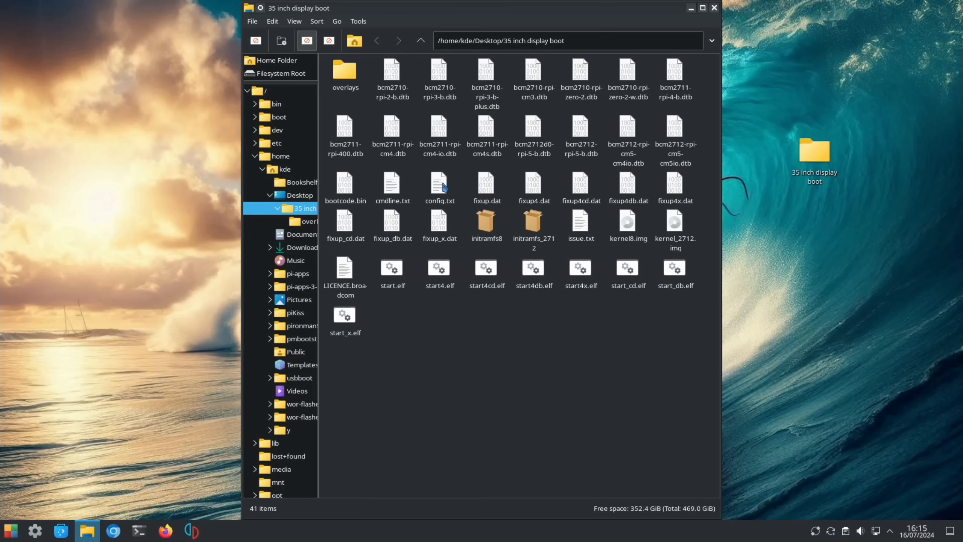
# Review the desktop copy of config.txt, scrolling through its contents.
pyautogui.doubleClick(440, 184)
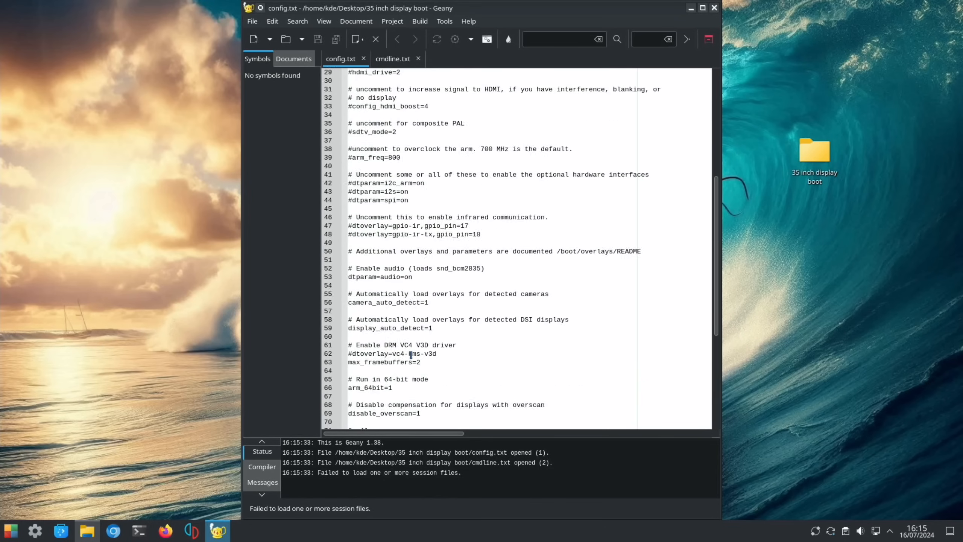
pyautogui.scroll(3)
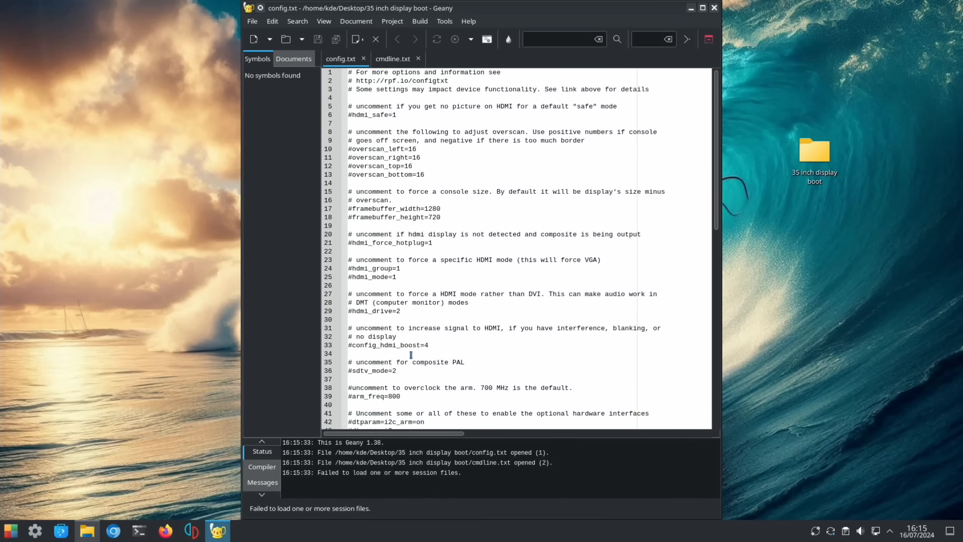
pyautogui.scroll(-3)
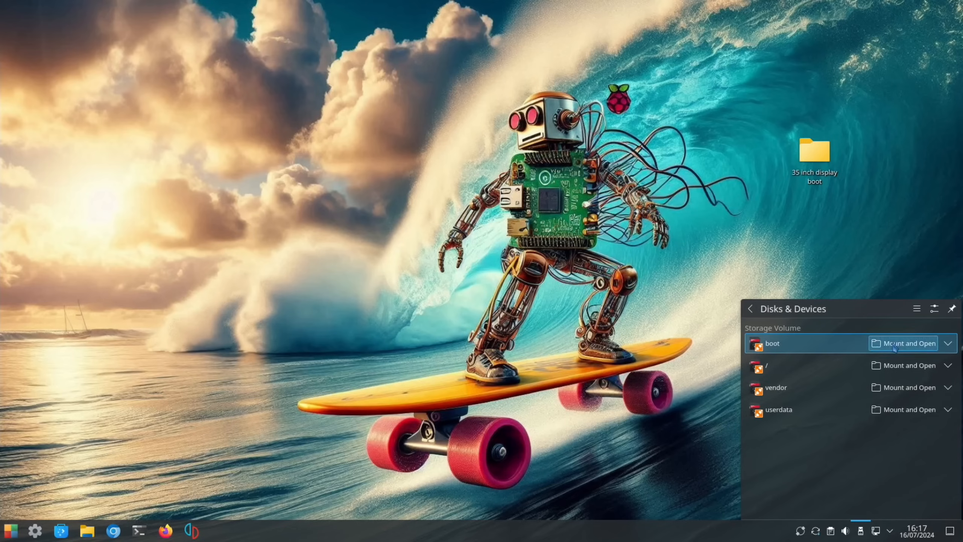
# Mount the Android boot partition and load its config.txt and resolution.txt into the editor.
pyautogui.click(907, 343)
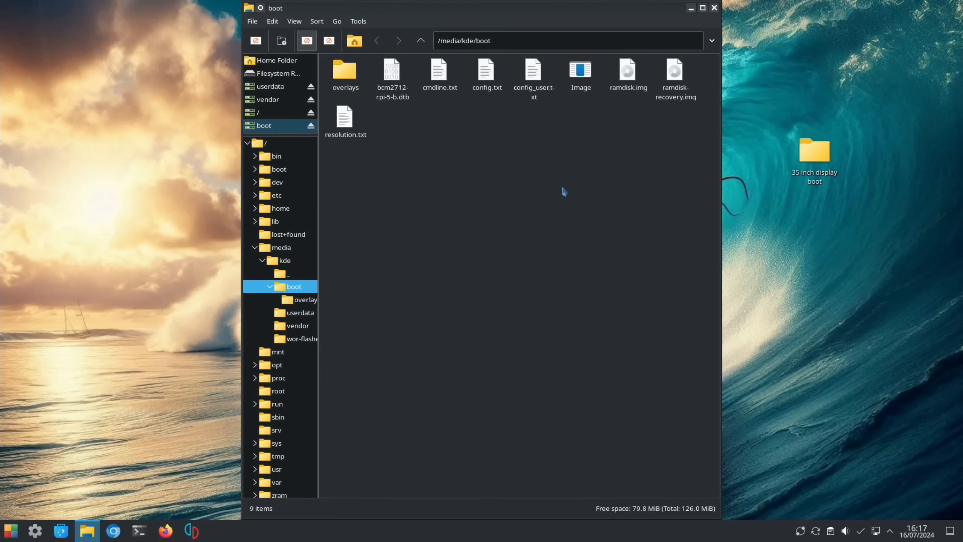
pyautogui.click(486, 69)
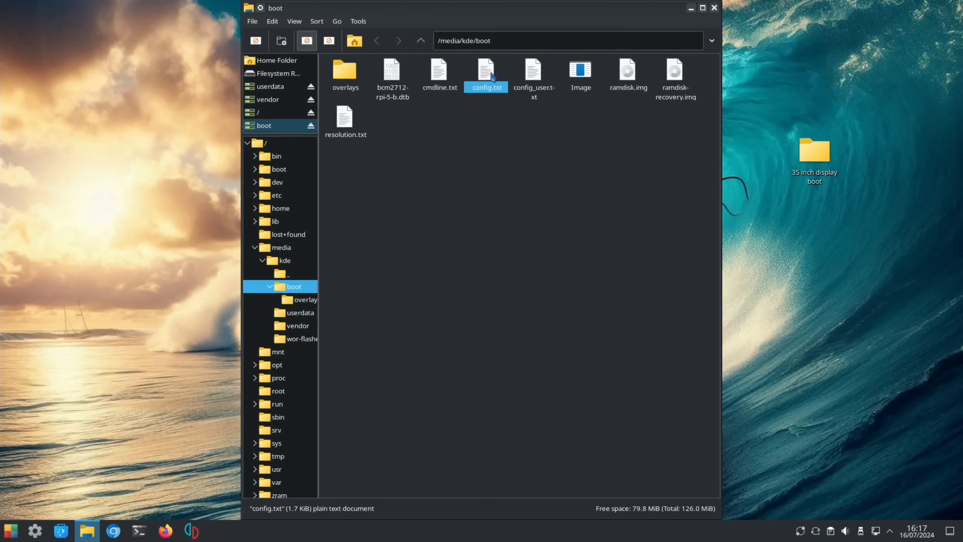
pyautogui.doubleClick(486, 68)
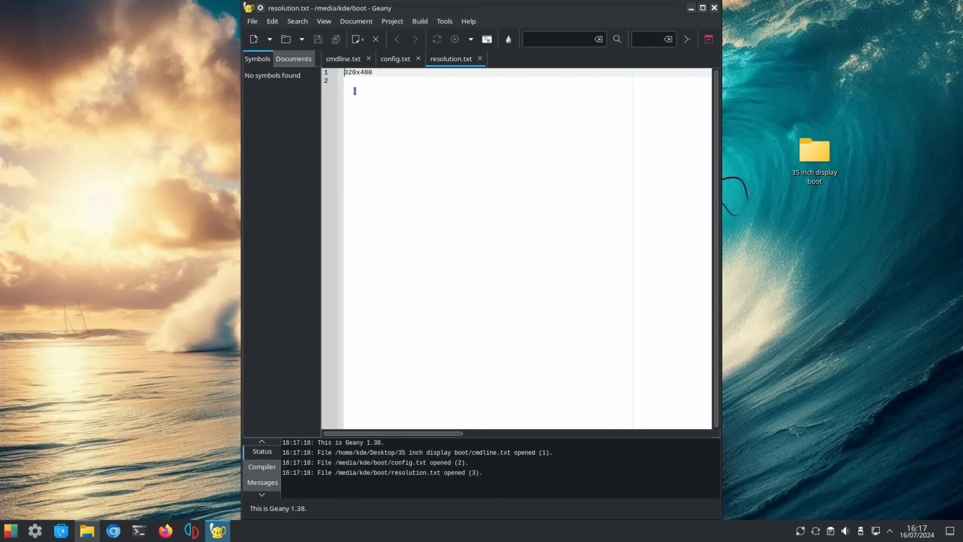
# Replace the 320x480 value on line 1 of resolution.txt with 480x320.
pyautogui.click(376, 72)
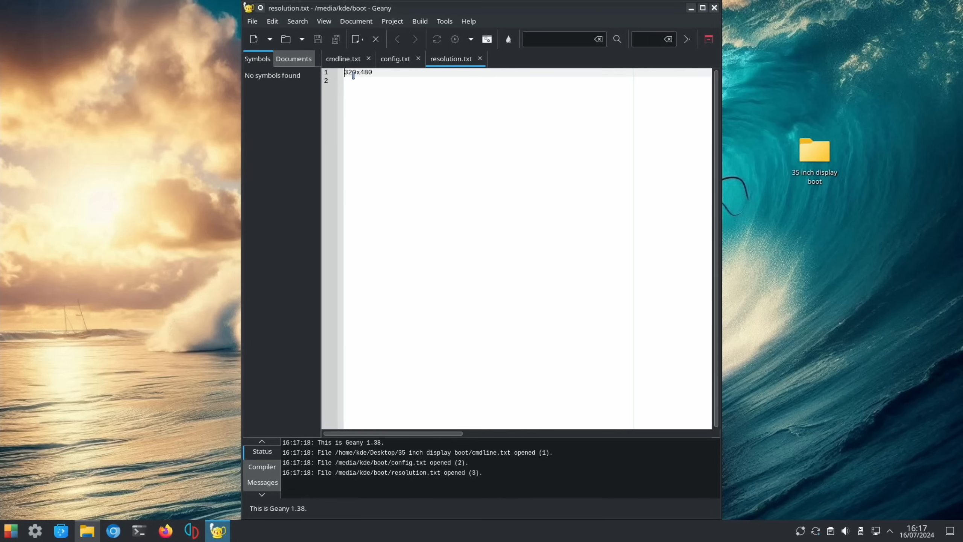
pyautogui.write('480x320')
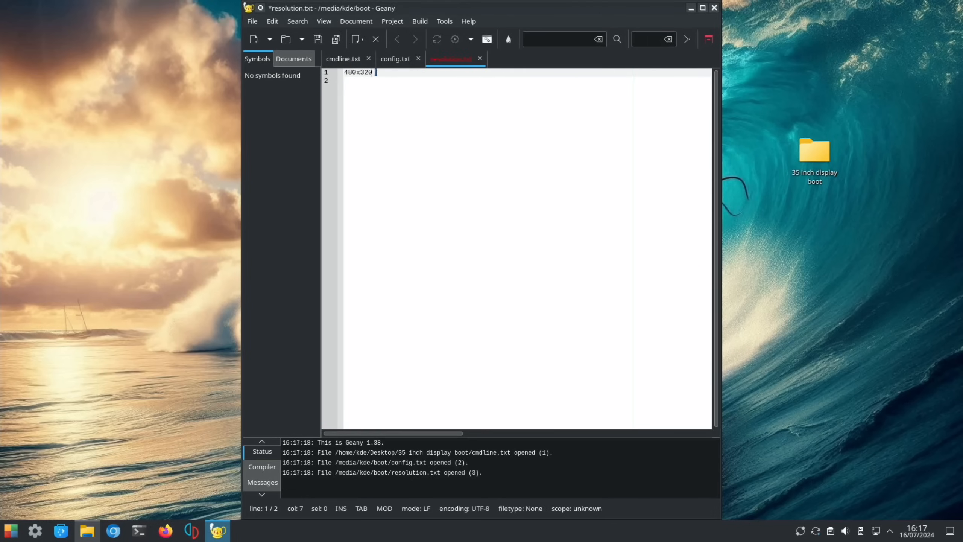